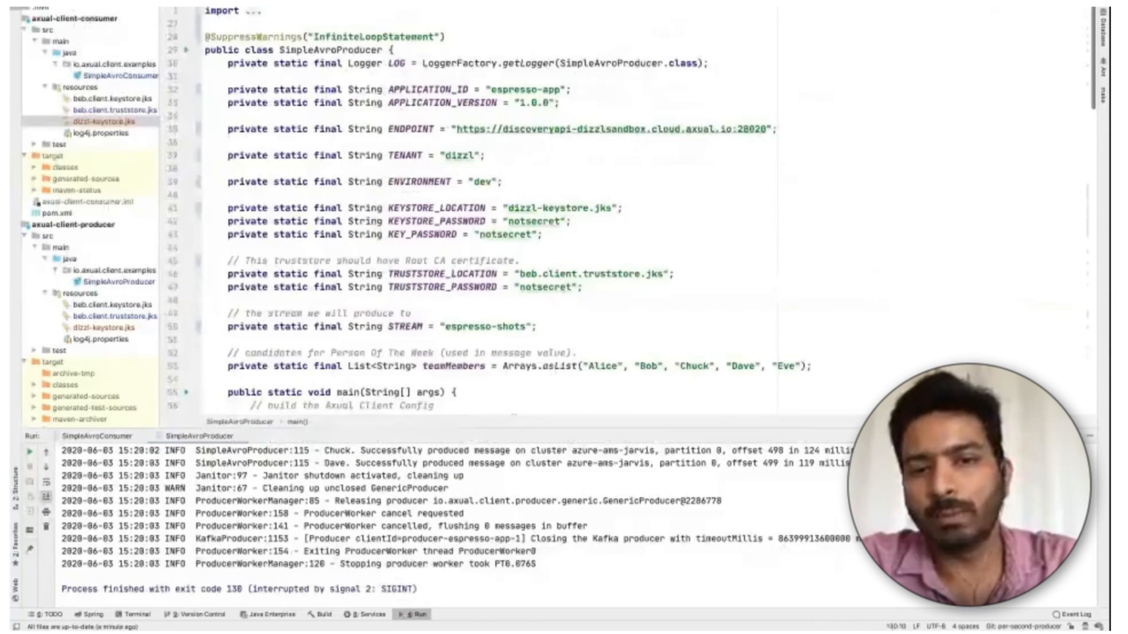
scroll("down", 3)
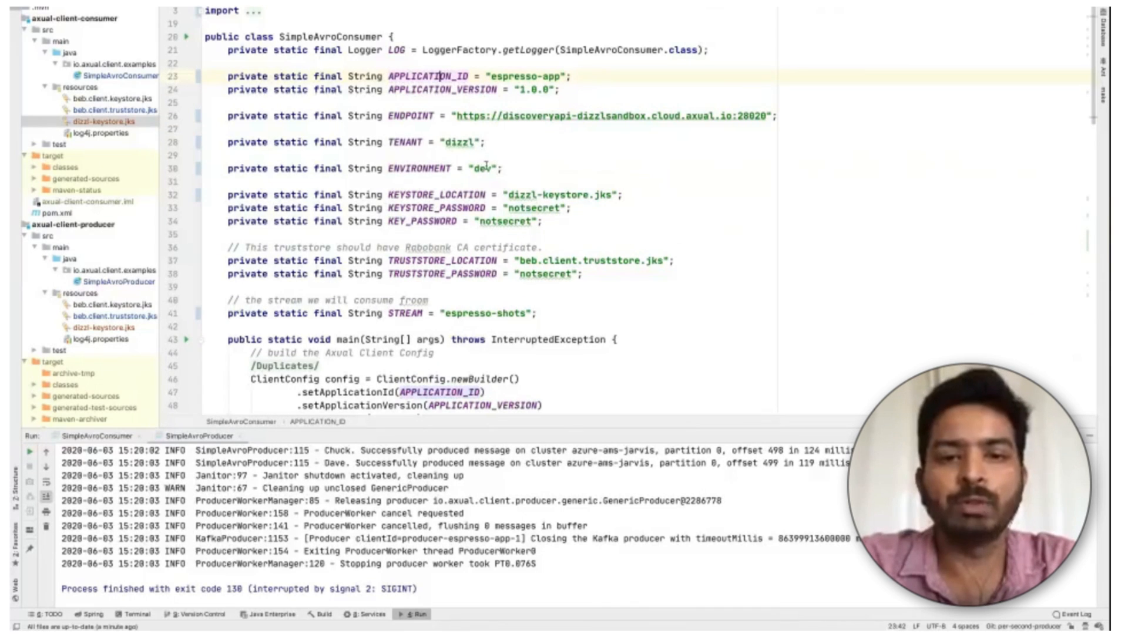
scroll("down", 3)
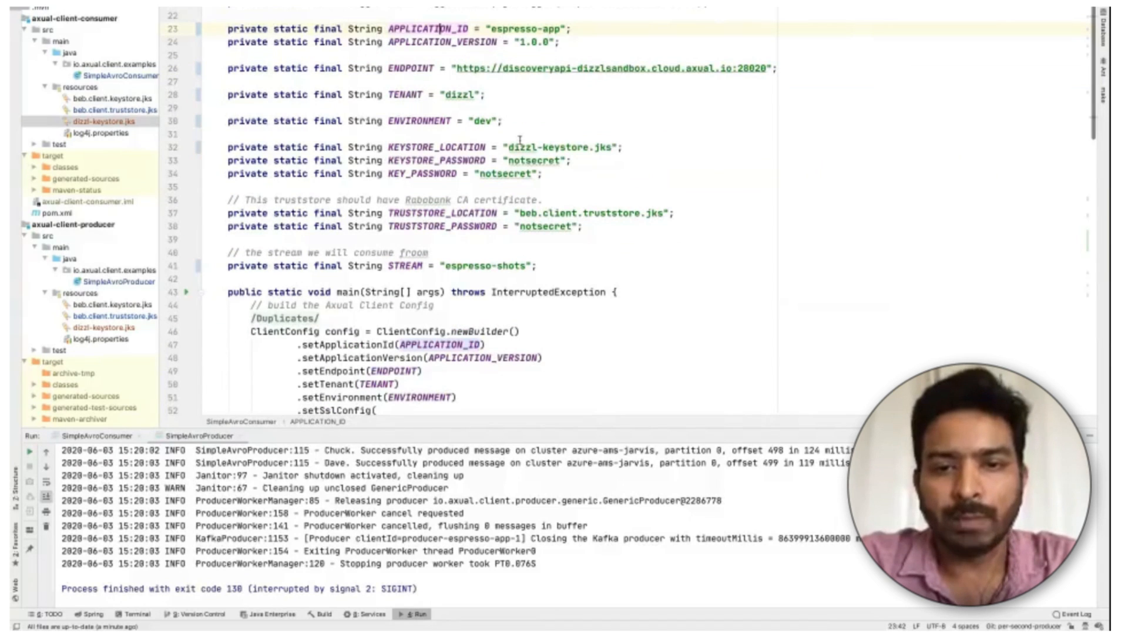
scroll("down", 3)
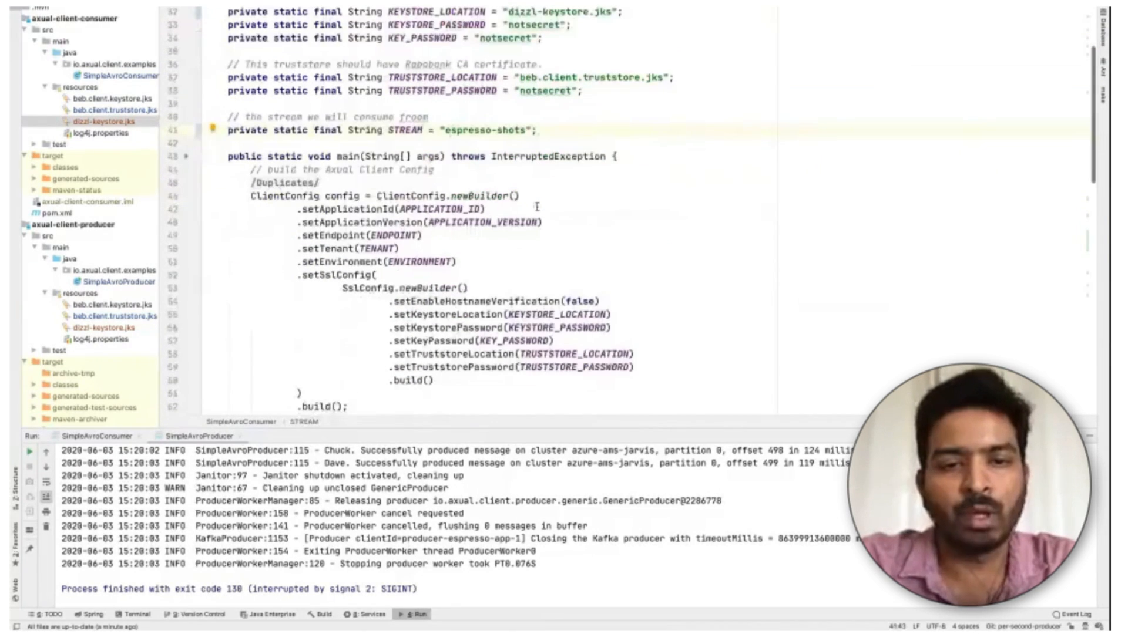
scroll("down", 3)
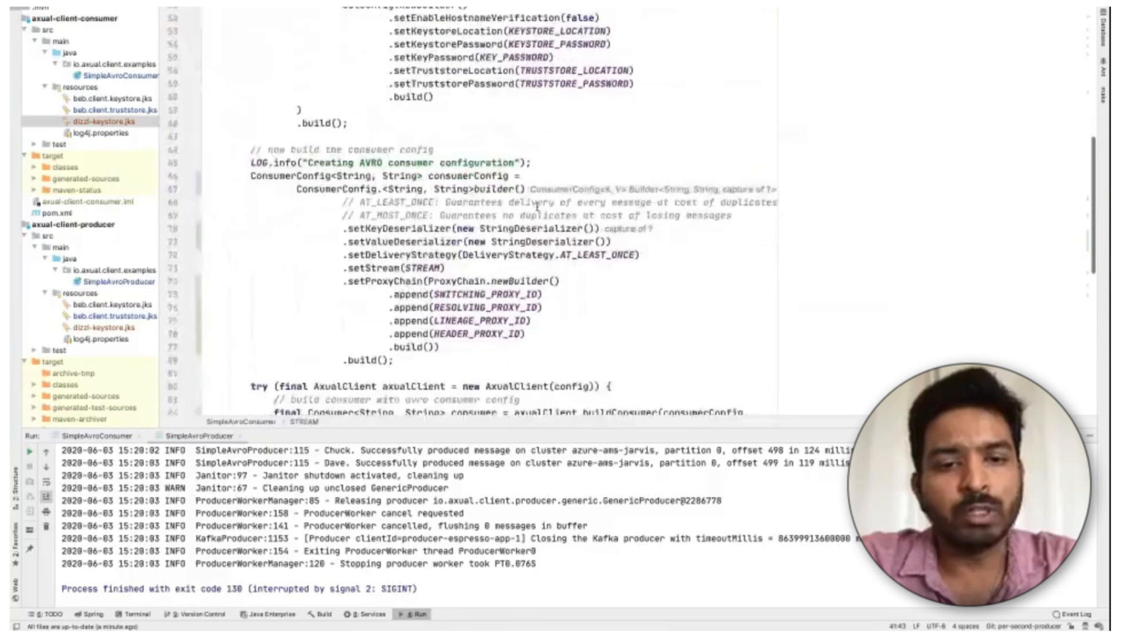
scroll("down", 3)
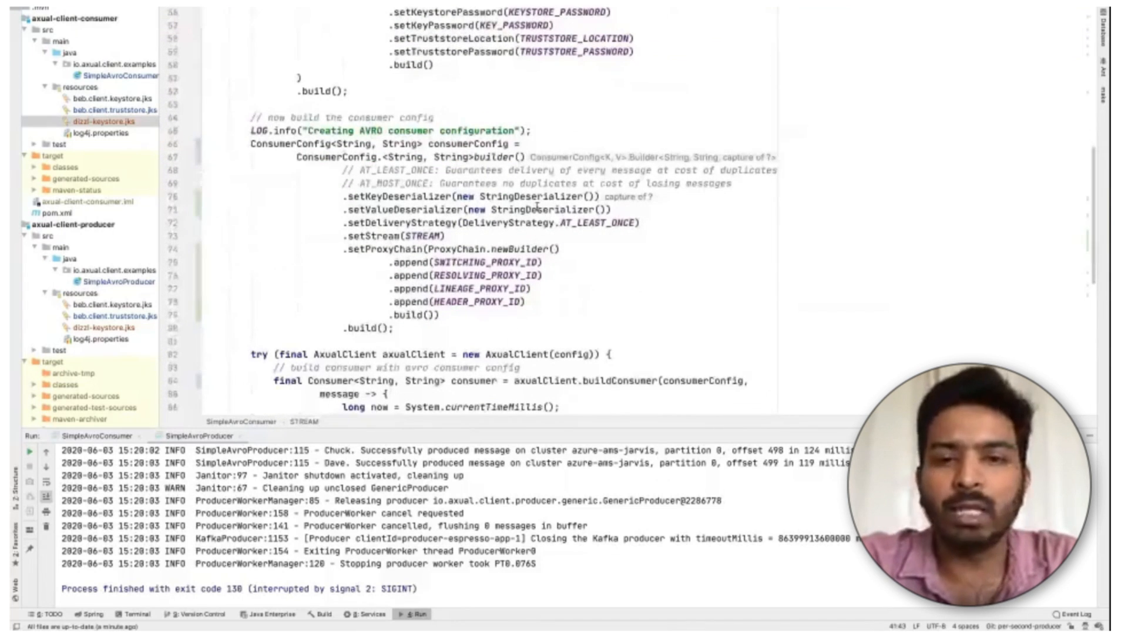
scroll("down", 3)
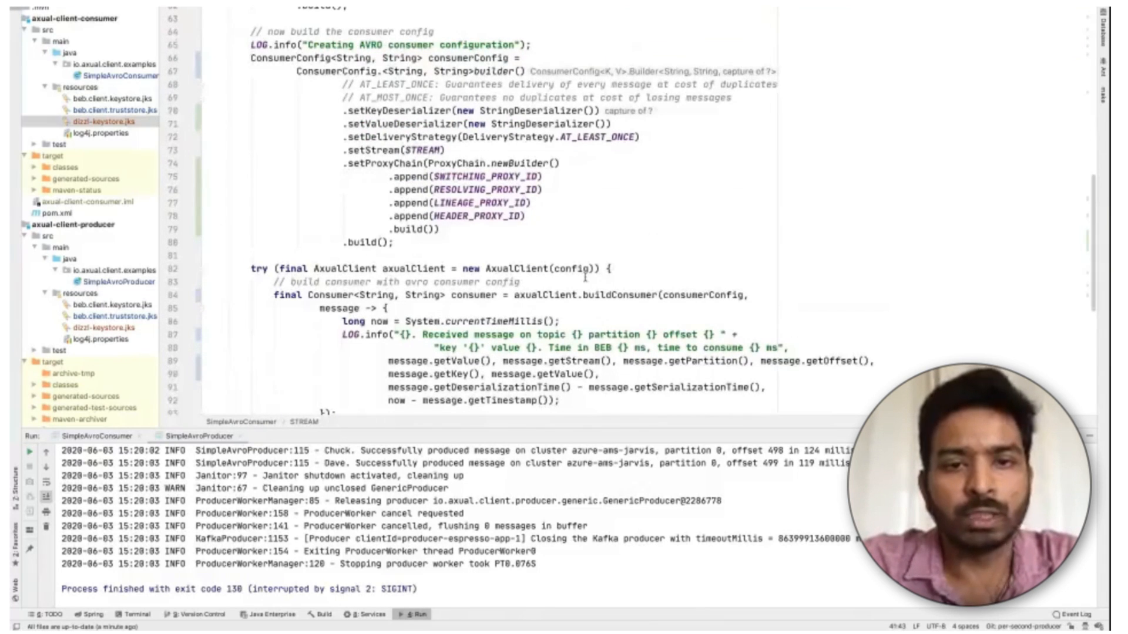
scroll("down", 3)
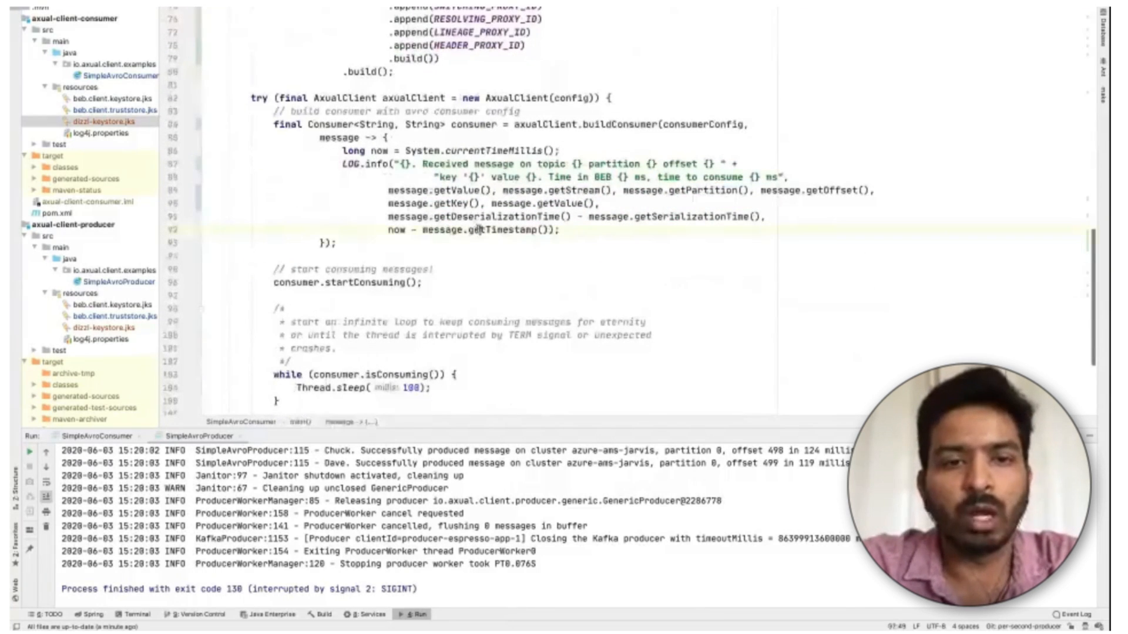